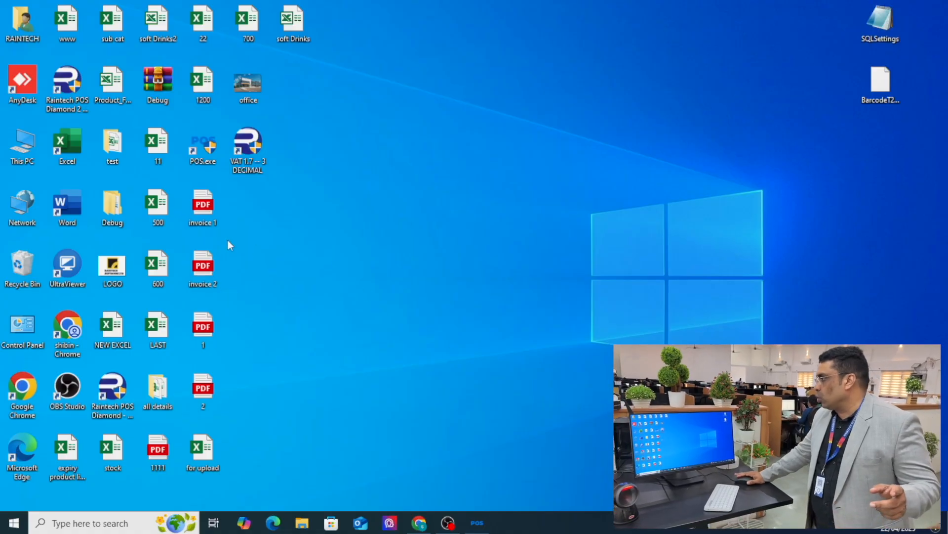
{"action": "mouse_move", "coordinate": [339, 336]}
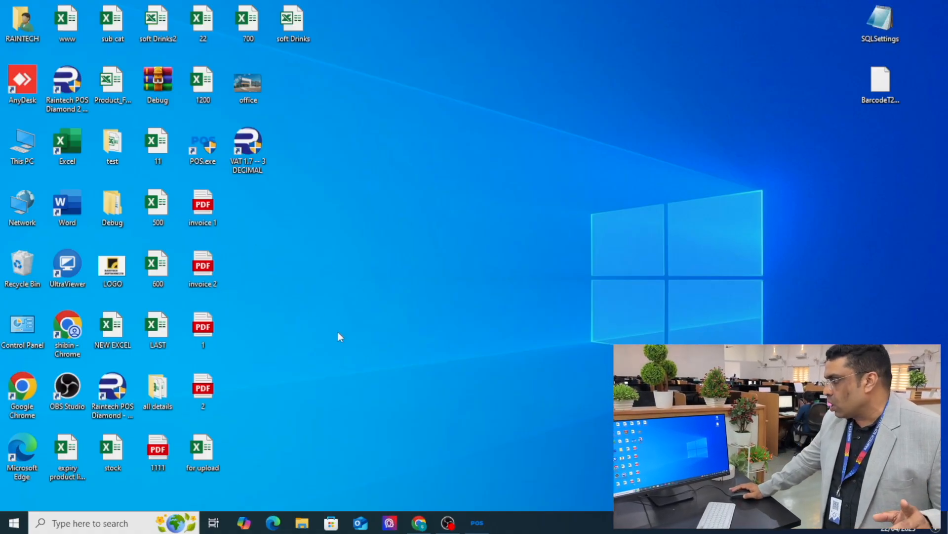
Launch Retail Daddy from the Raintech POS desktop shortcut.
{"action": "double_click", "coordinate": [156, 448]}
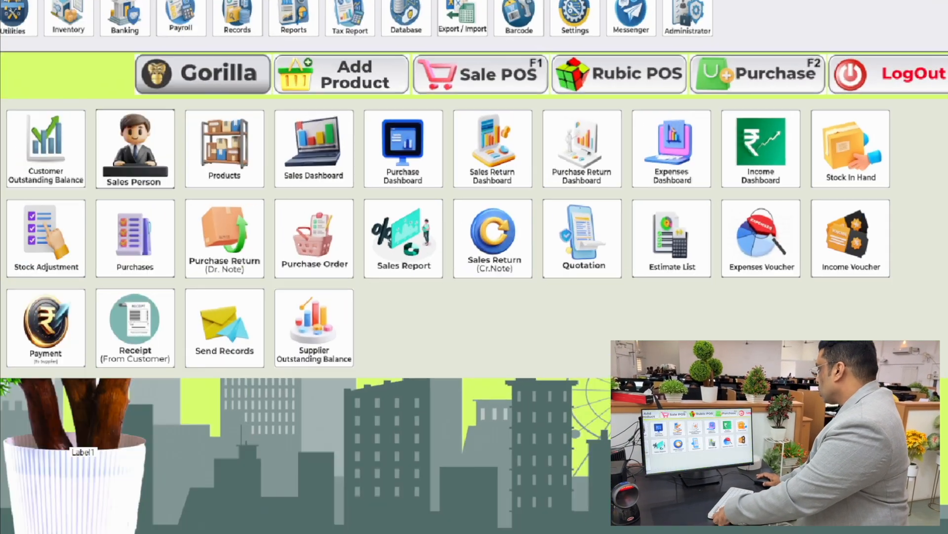
Return to the home screen and bring up a blank Purchase Entry form.
{"action": "left_click", "coordinate": [850, 148]}
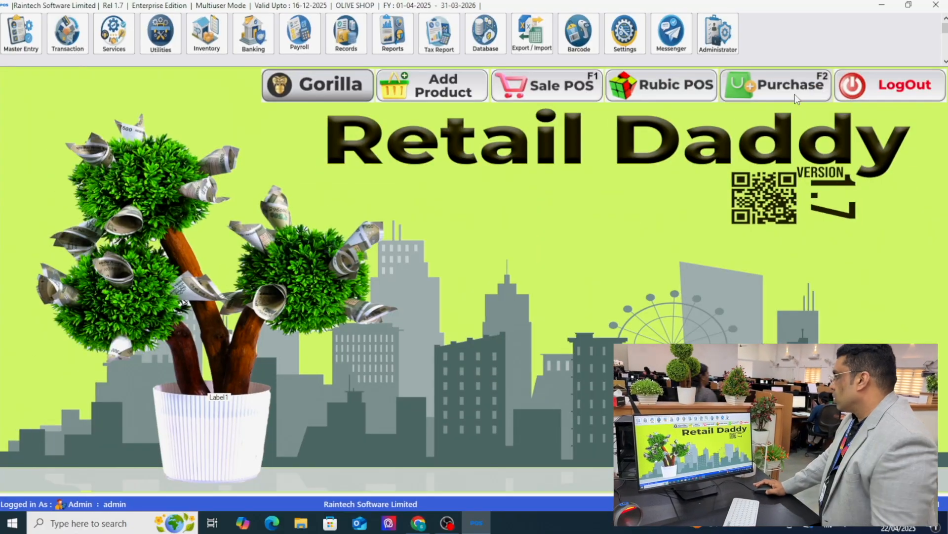
{"action": "left_click", "coordinate": [776, 84]}
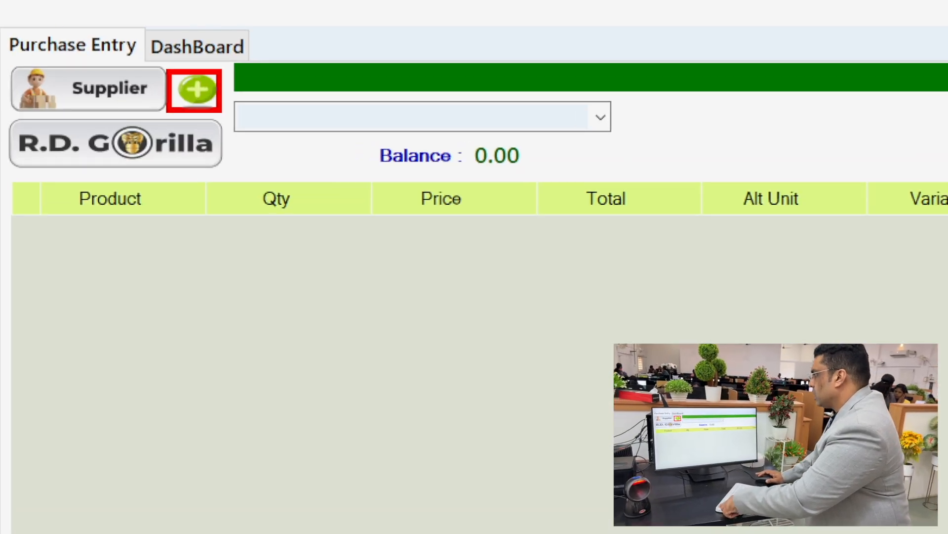
Add and save supplier ABC SUPPLIER from KTM with contact number 99999.
{"action": "left_click", "coordinate": [194, 89]}
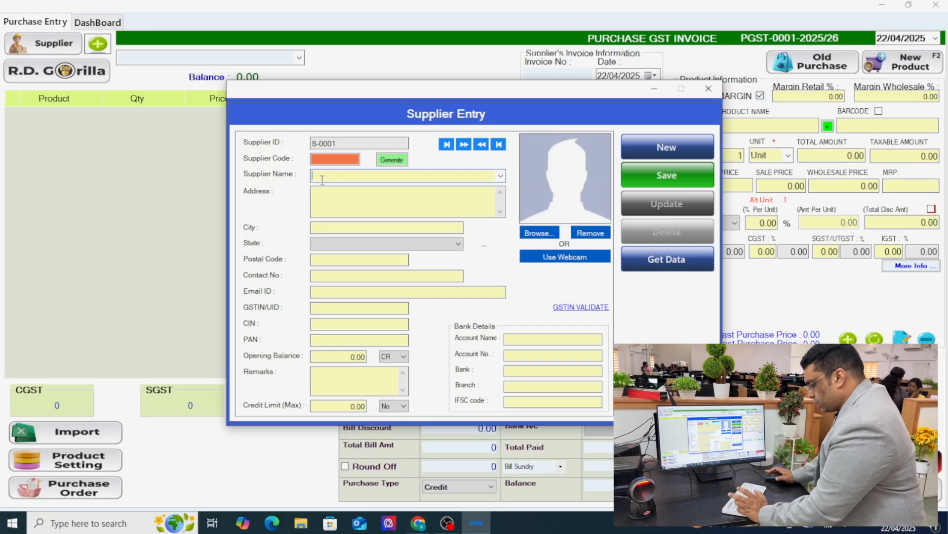
{"action": "type", "text": "abc su"}
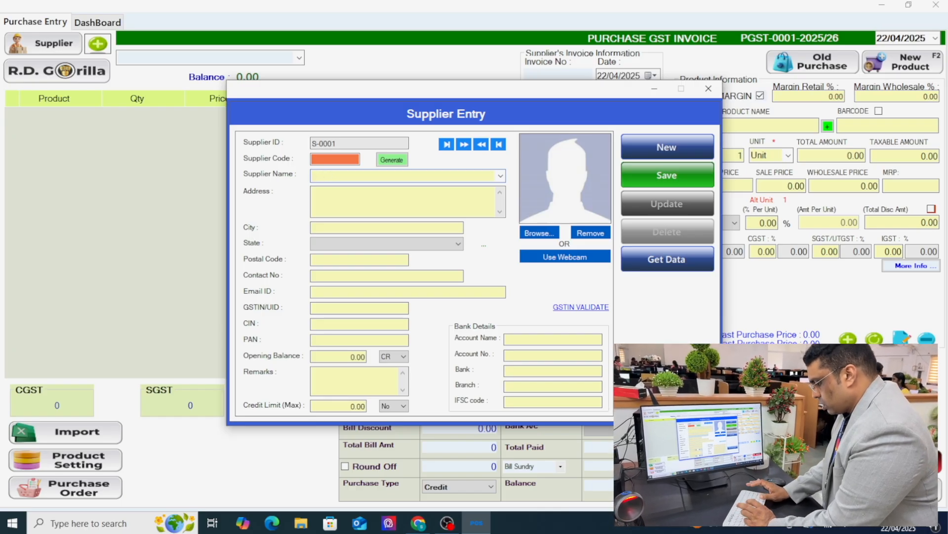
{"action": "type", "text": "ABC SUPO"}
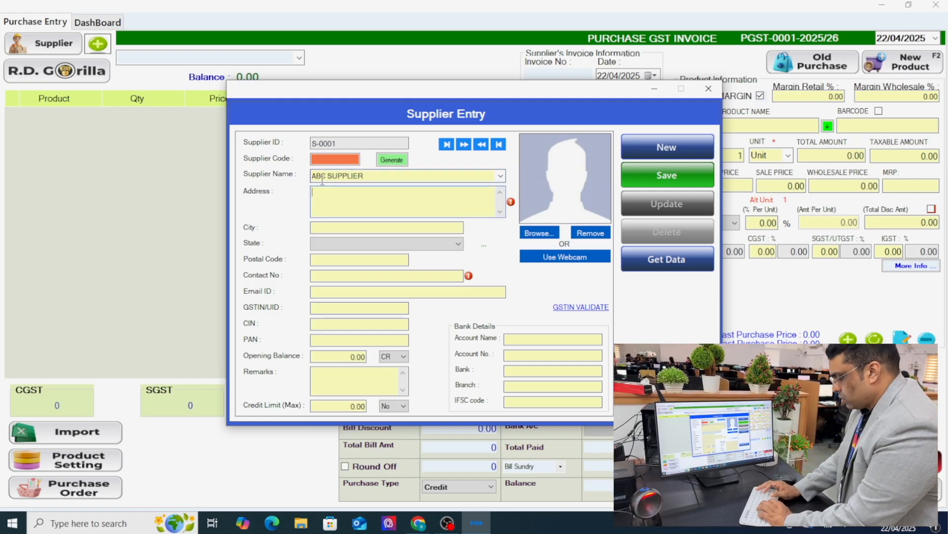
{"action": "type", "text": "KTM"}
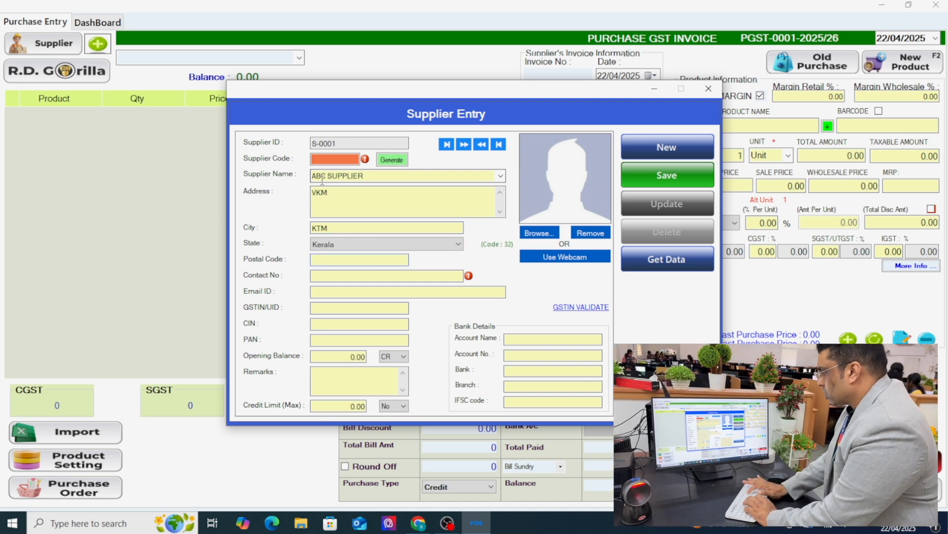
{"action": "type", "text": "999999"}
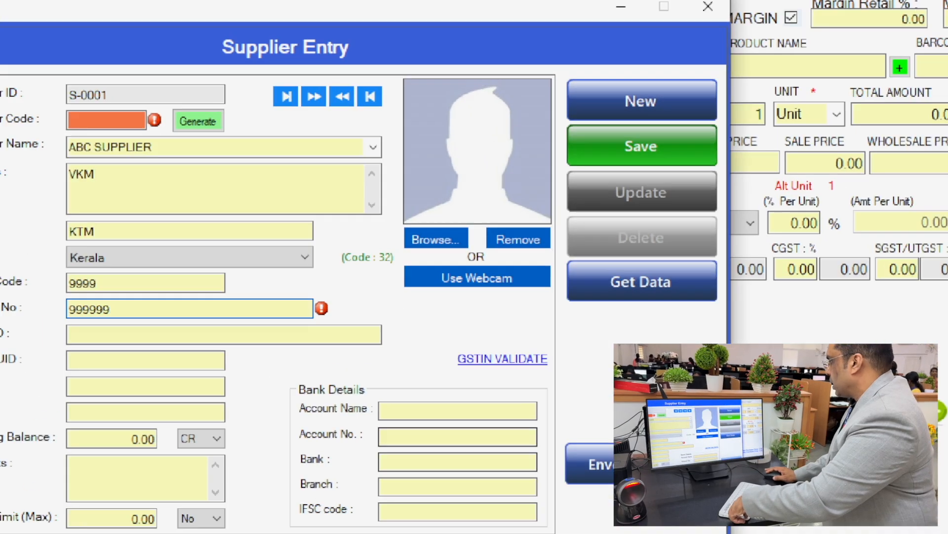
{"action": "left_click", "coordinate": [641, 145]}
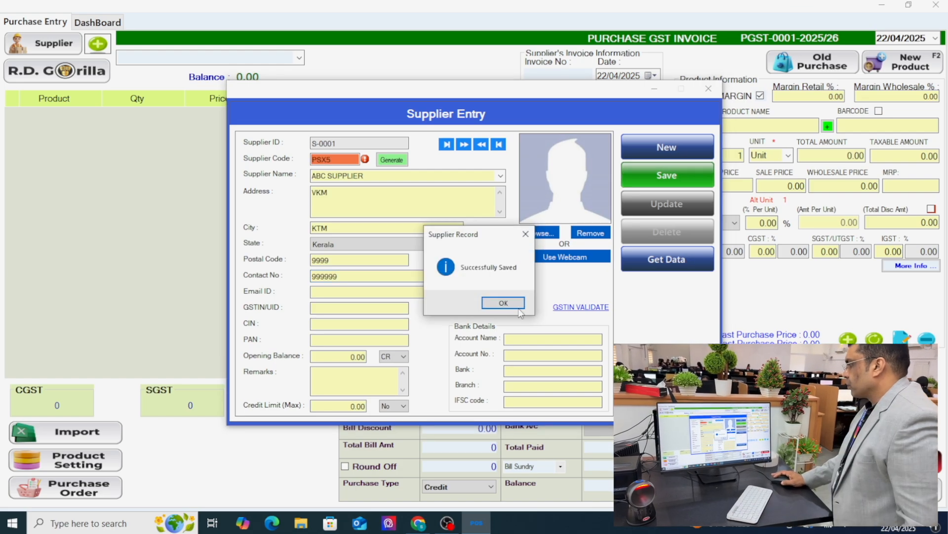
Dismiss the supplier-saved message and start uploading an invoice PDF in the Pdf Reader.
{"action": "left_click", "coordinate": [503, 302]}
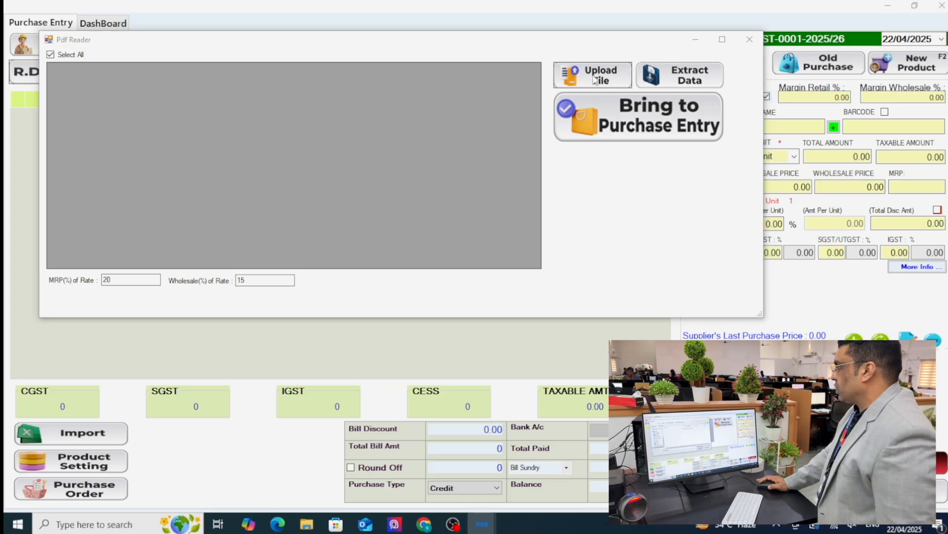
{"action": "left_click", "coordinate": [592, 75]}
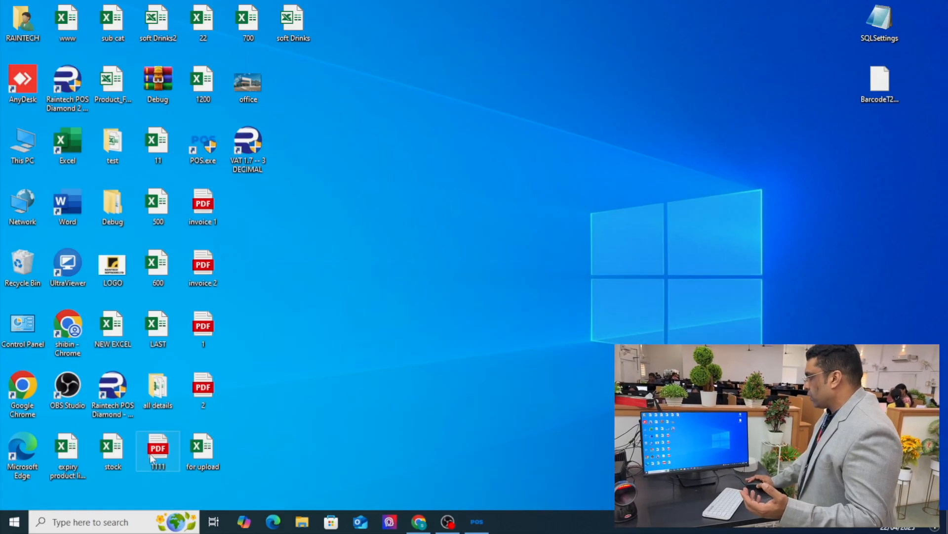
Open 1111.pdf in Edge maximized and scroll through its product pages.
{"action": "double_click", "coordinate": [158, 451]}
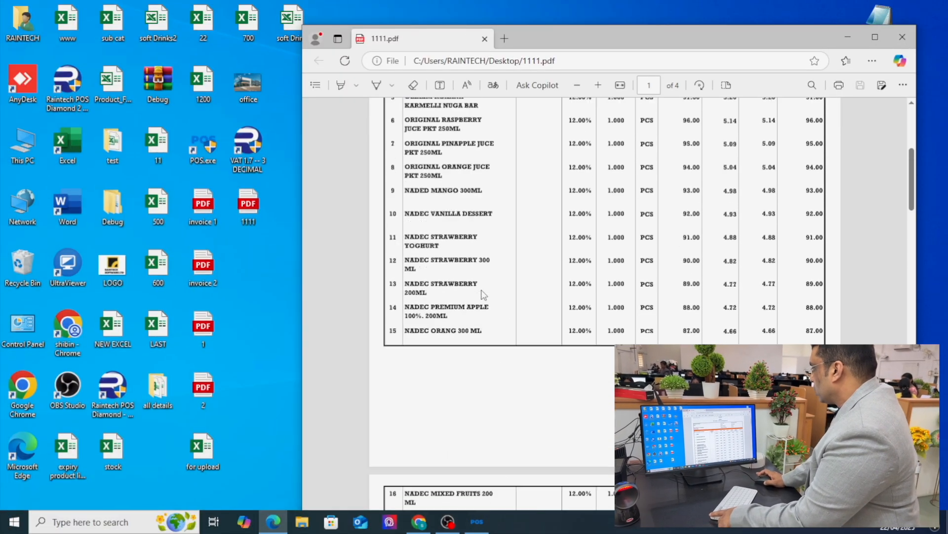
{"action": "left_click", "coordinate": [875, 37]}
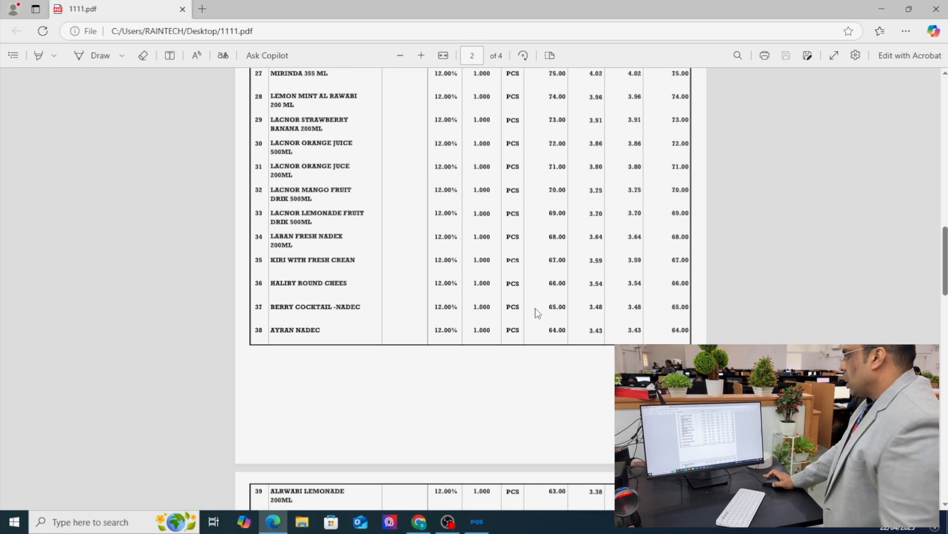
{"action": "scroll", "scroll_direction": "down", "scroll_amount": 3}
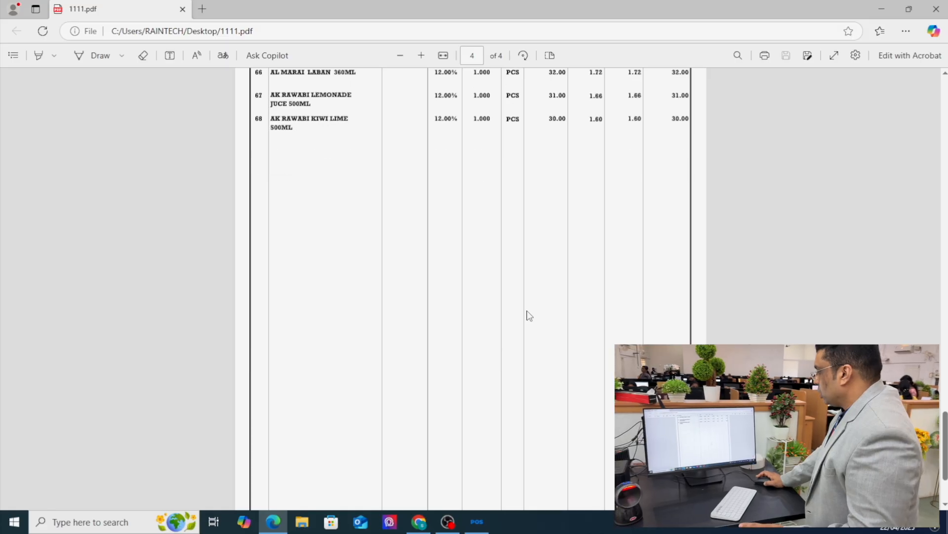
{"action": "scroll", "scroll_direction": "up", "scroll_amount": 3}
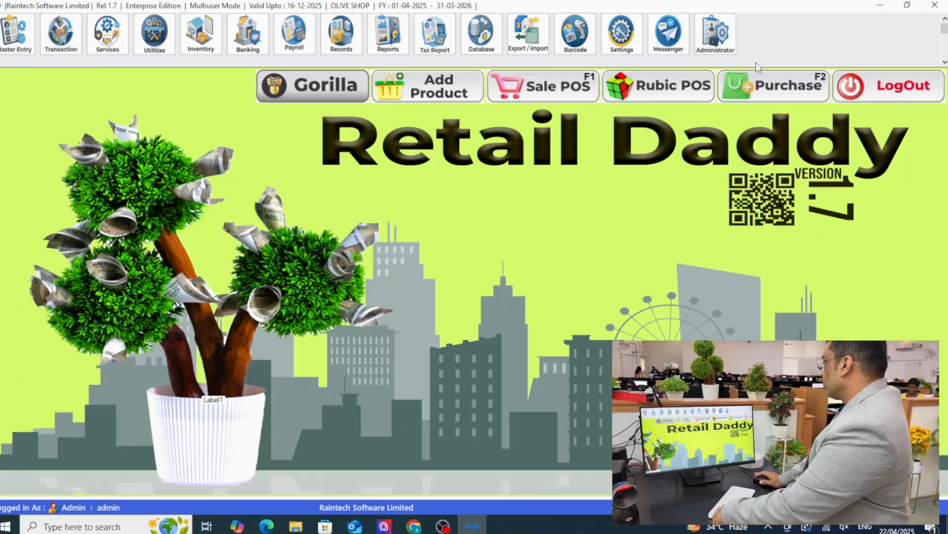
From Purchase, use the Pdf Reader to extract the invoice's product lines.
{"action": "left_click", "coordinate": [774, 85]}
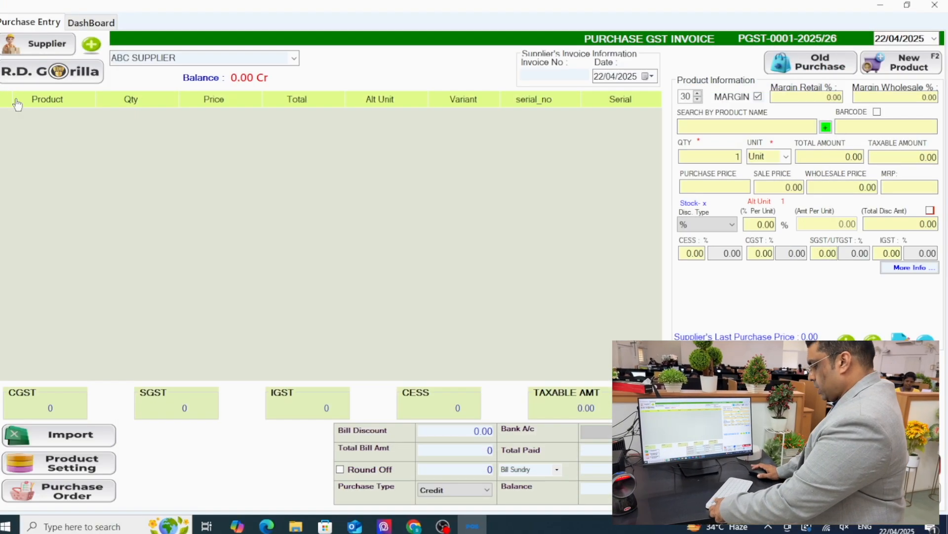
{"action": "left_click", "coordinate": [59, 434]}
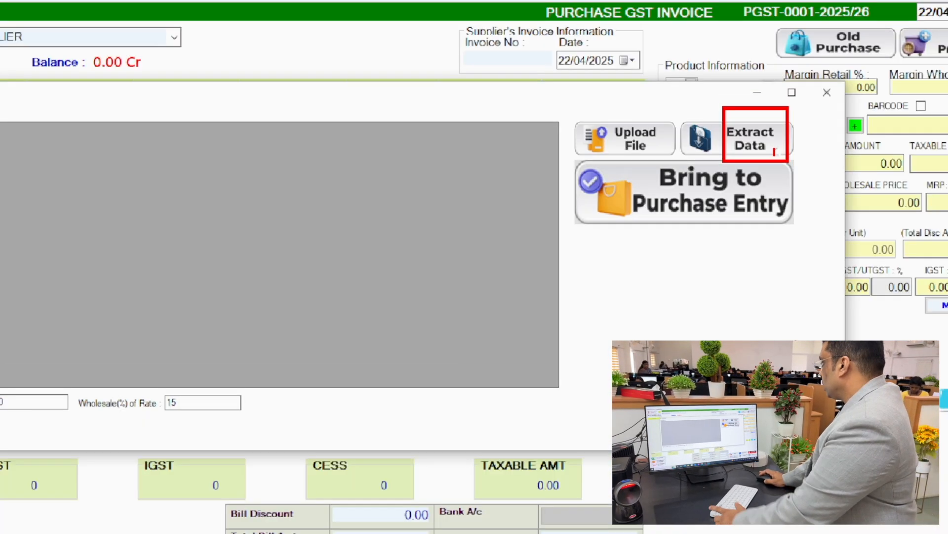
{"action": "left_click", "coordinate": [751, 138]}
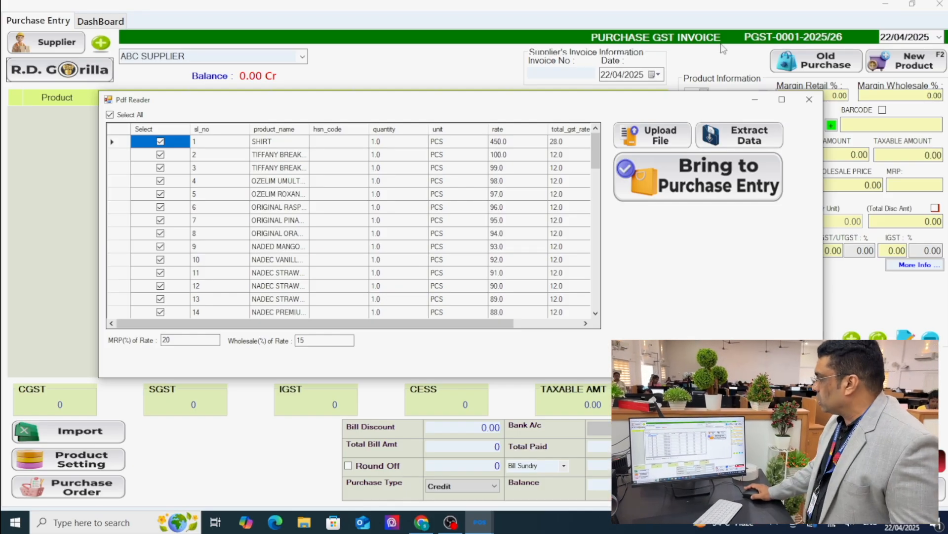
{"action": "scroll", "scroll_direction": "down", "scroll_amount": 3}
{"action": "type", "text": "3"}
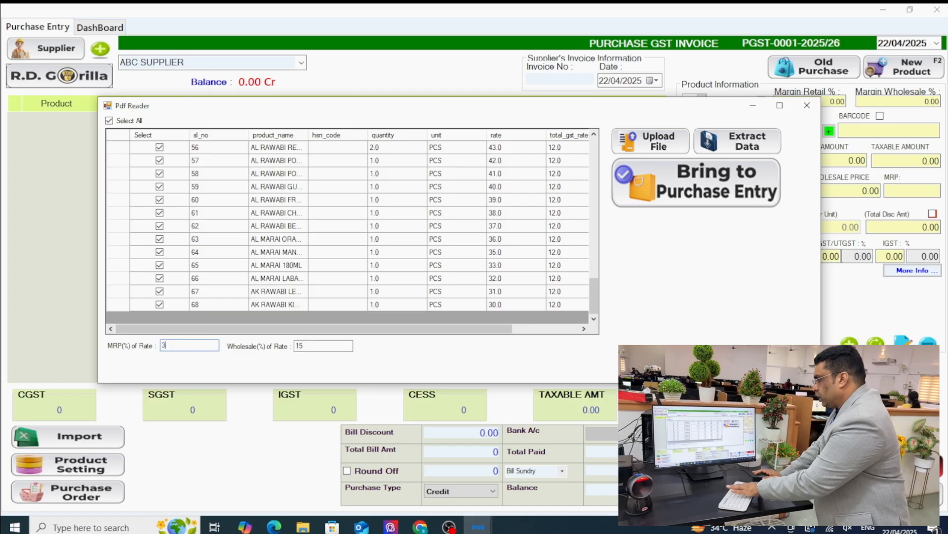
Enter values 0 and 20, then save GST as purchase and sales tax type.
{"action": "type", "text": "0"}
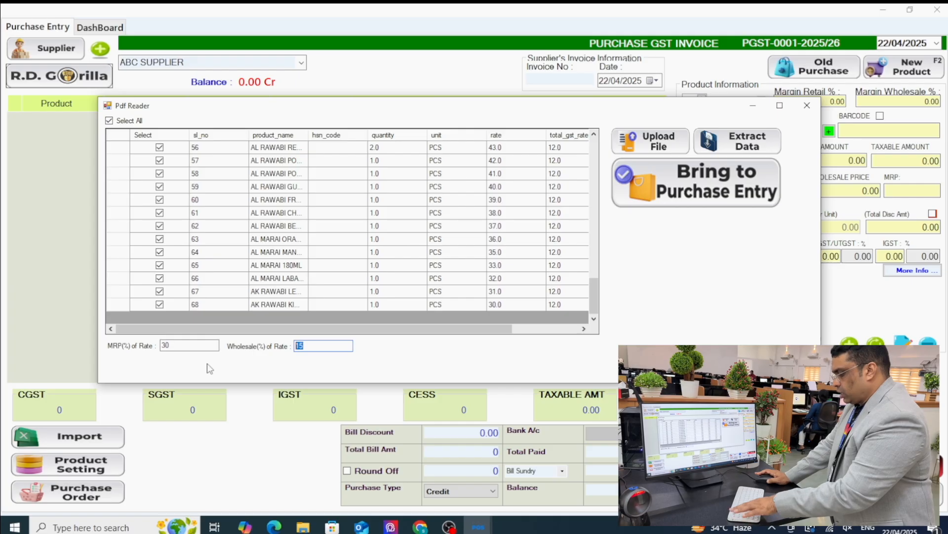
{"action": "type", "text": "20"}
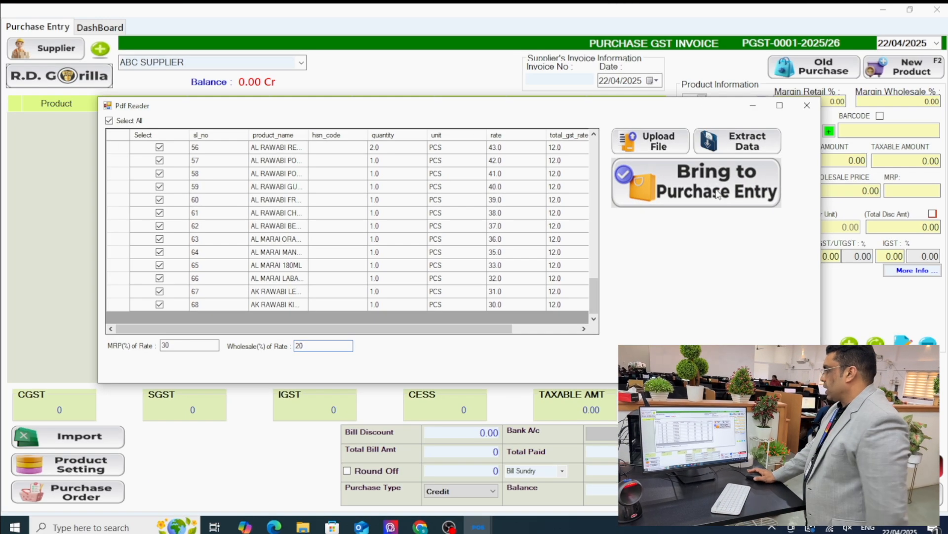
{"action": "left_click", "coordinate": [695, 181]}
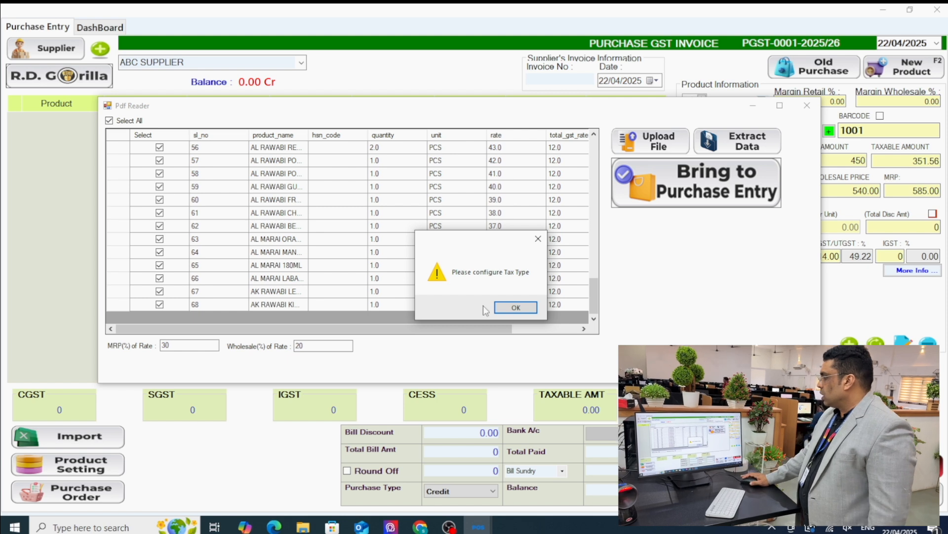
{"action": "left_click", "coordinate": [515, 307]}
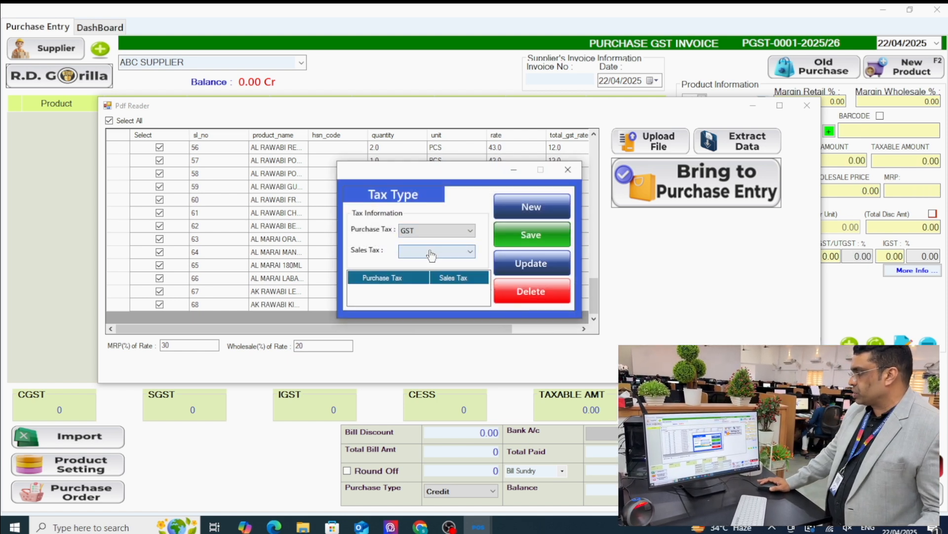
{"action": "left_click", "coordinate": [531, 234]}
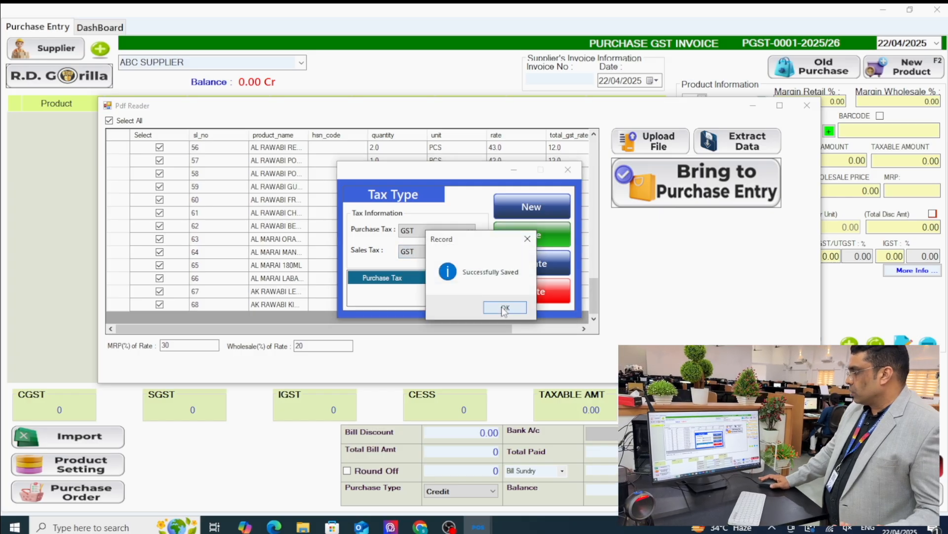
{"action": "left_click", "coordinate": [504, 307]}
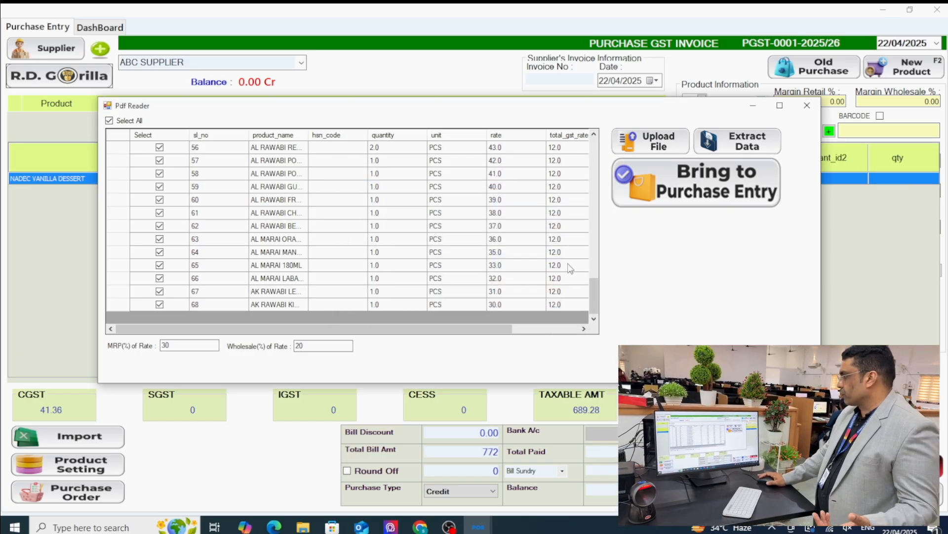
Bring all 68 extracted products into purchase entry and save the 4489 invoice.
{"action": "left_click", "coordinate": [696, 181]}
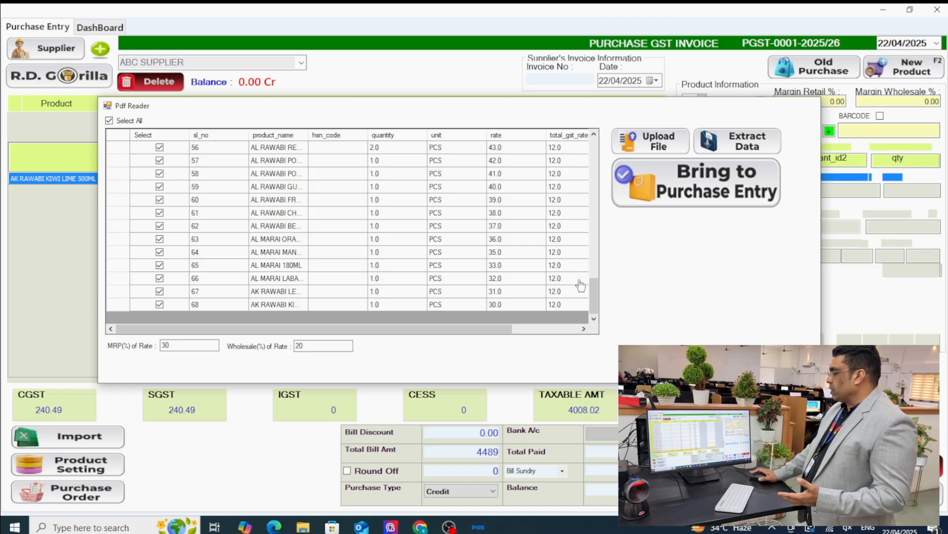
{"action": "left_click", "coordinate": [696, 182]}
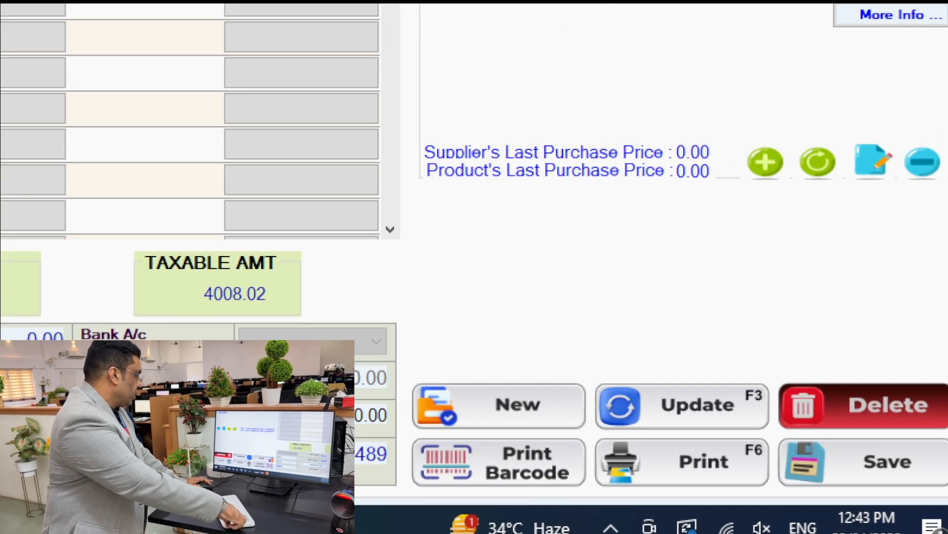
{"action": "left_click", "coordinate": [887, 461]}
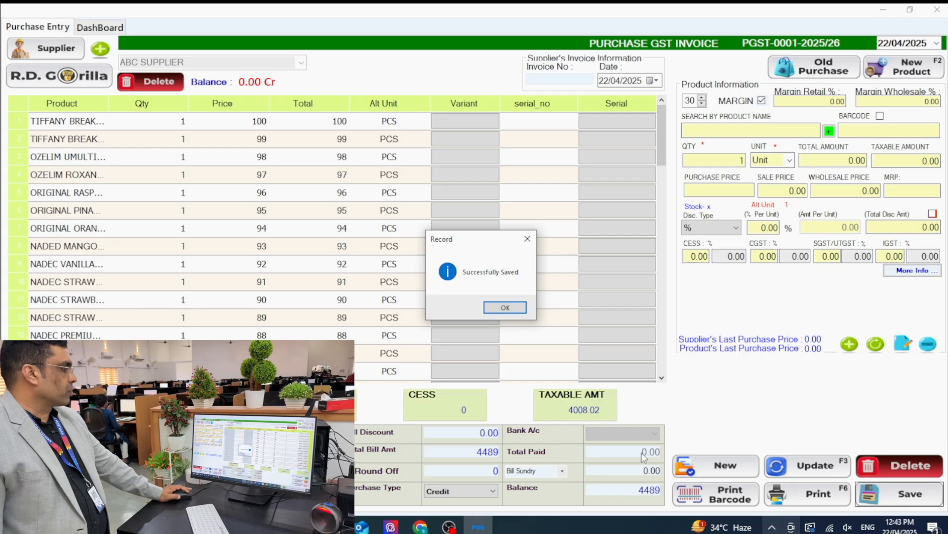
{"action": "left_click", "coordinate": [505, 307]}
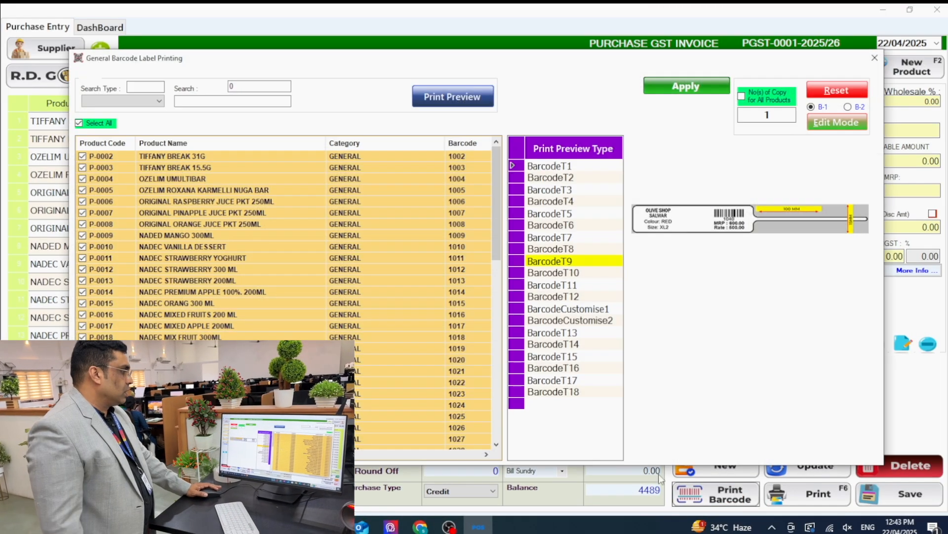
Preview the barcode labels for all products and print them to the 4BARCODE printer.
{"action": "left_click", "coordinate": [551, 332]}
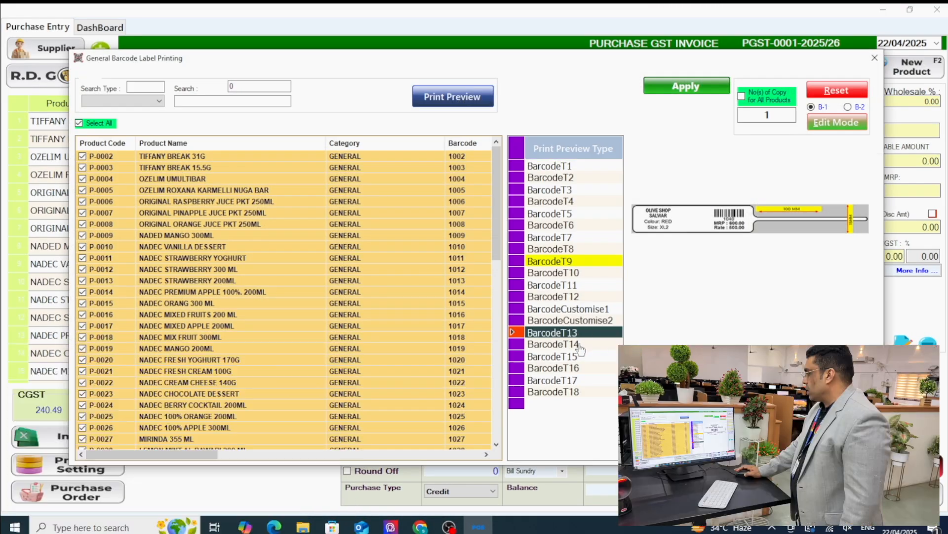
{"action": "left_click", "coordinate": [552, 344]}
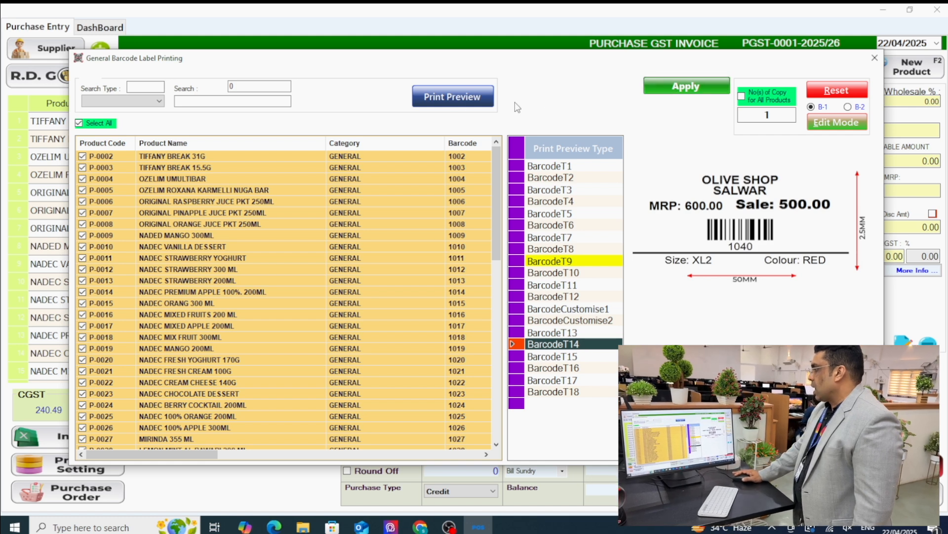
{"action": "left_click", "coordinate": [452, 96]}
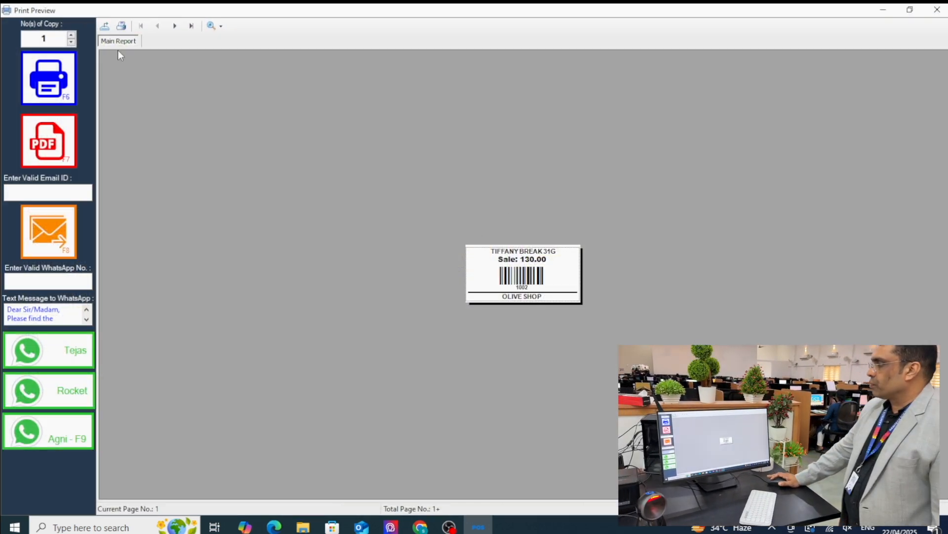
{"action": "left_click", "coordinate": [48, 77]}
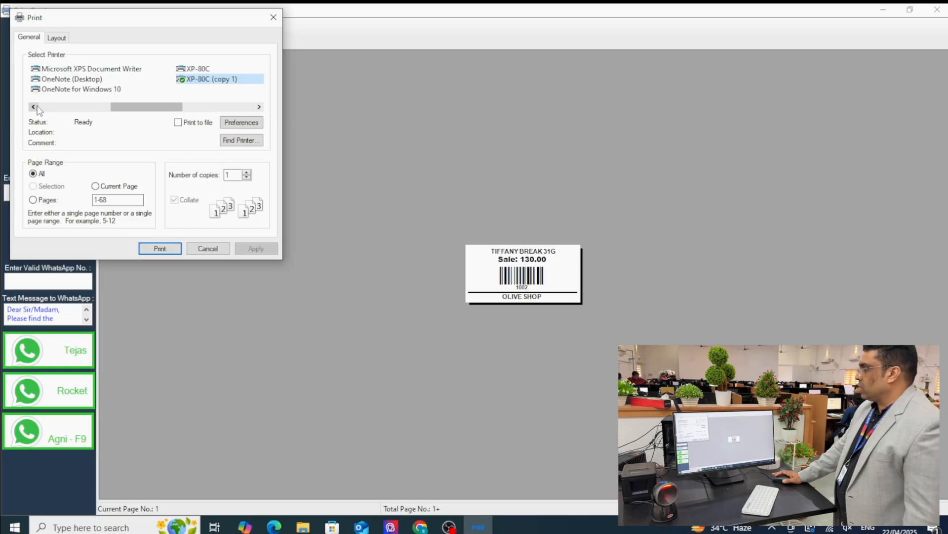
{"action": "left_click", "coordinate": [33, 107]}
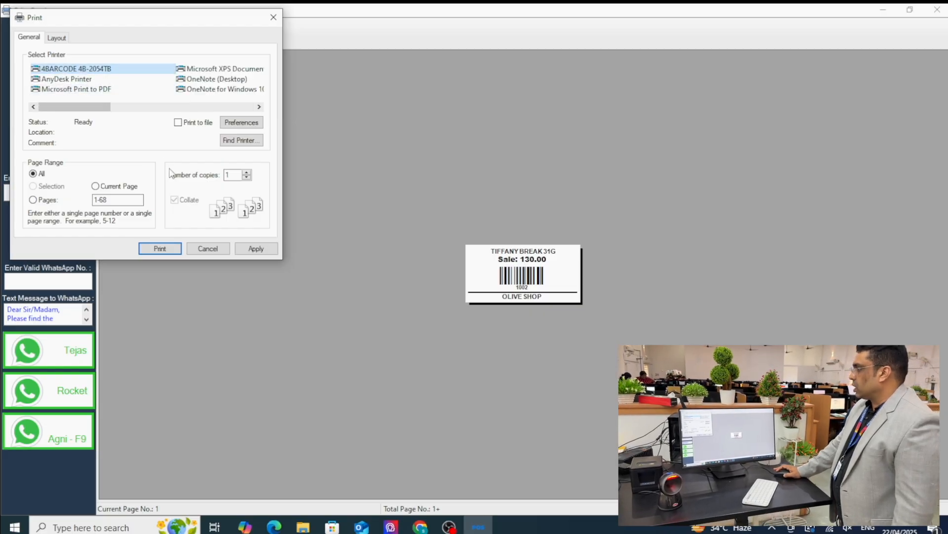
{"action": "left_click", "coordinate": [160, 248]}
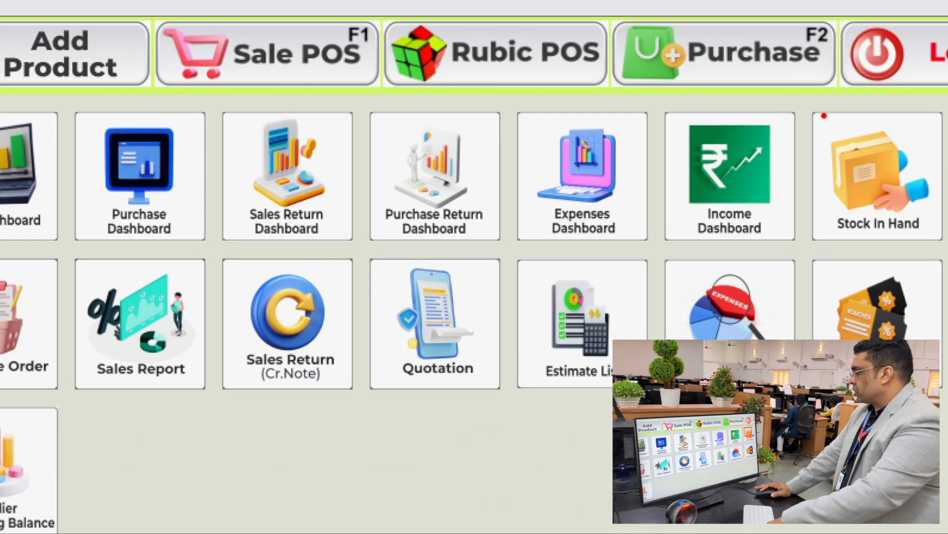
Show all stock in hand for the 67 imported items, then close the listing.
{"action": "left_click", "coordinate": [878, 176]}
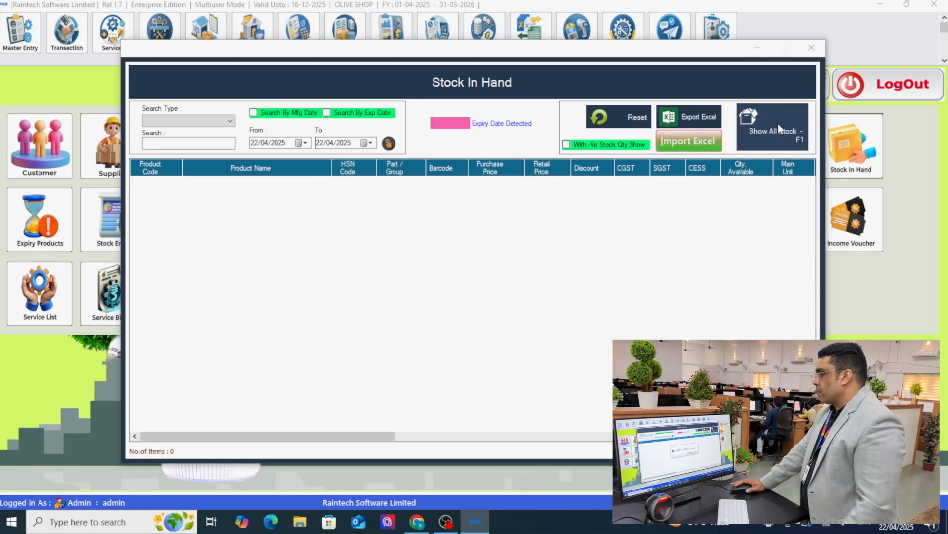
{"action": "left_click", "coordinate": [771, 127]}
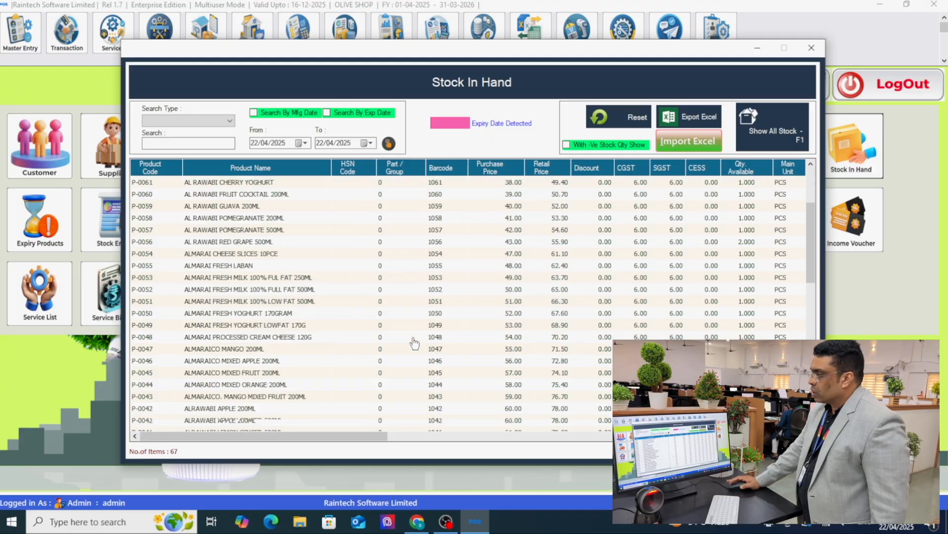
{"action": "left_click", "coordinate": [811, 48]}
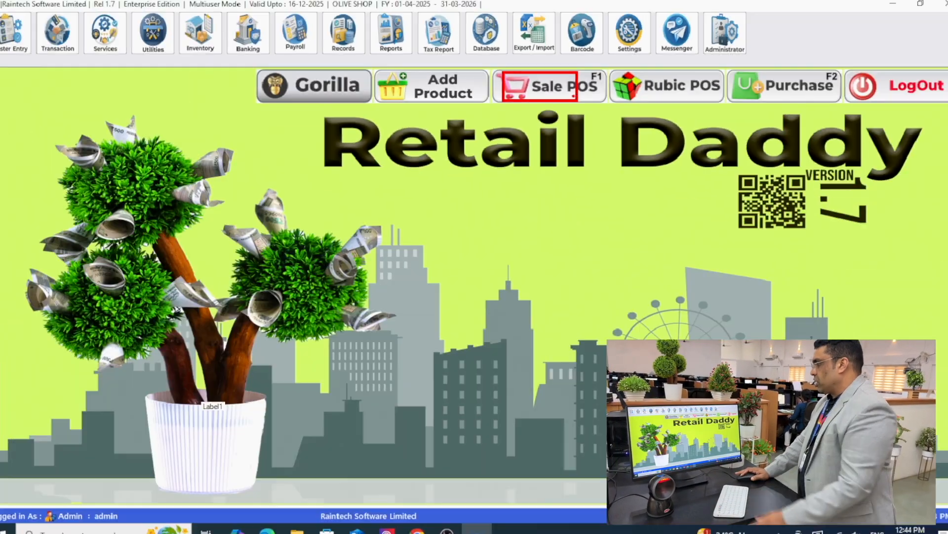
Open a Sale POS bill and apply the 3Inch-Style1 receipt design.
{"action": "left_click", "coordinate": [549, 86]}
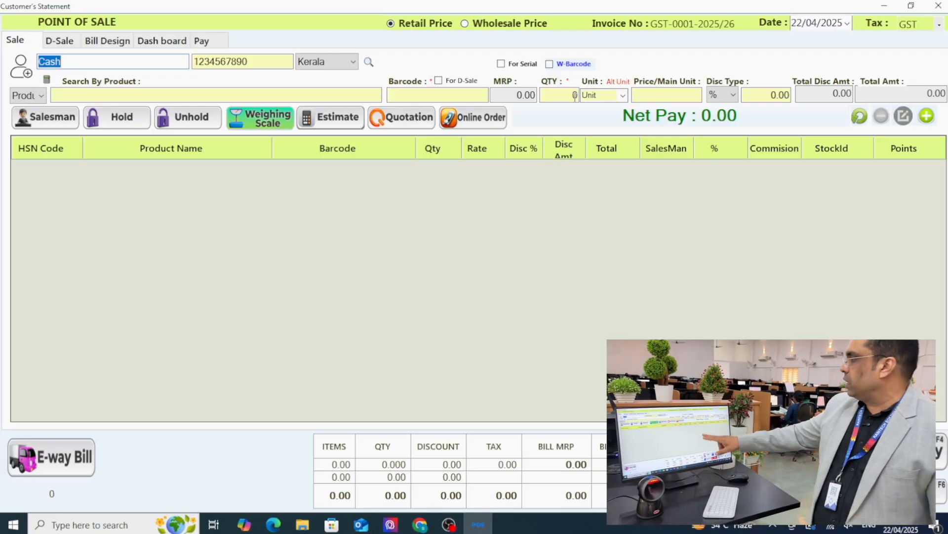
{"action": "left_click", "coordinate": [436, 94]}
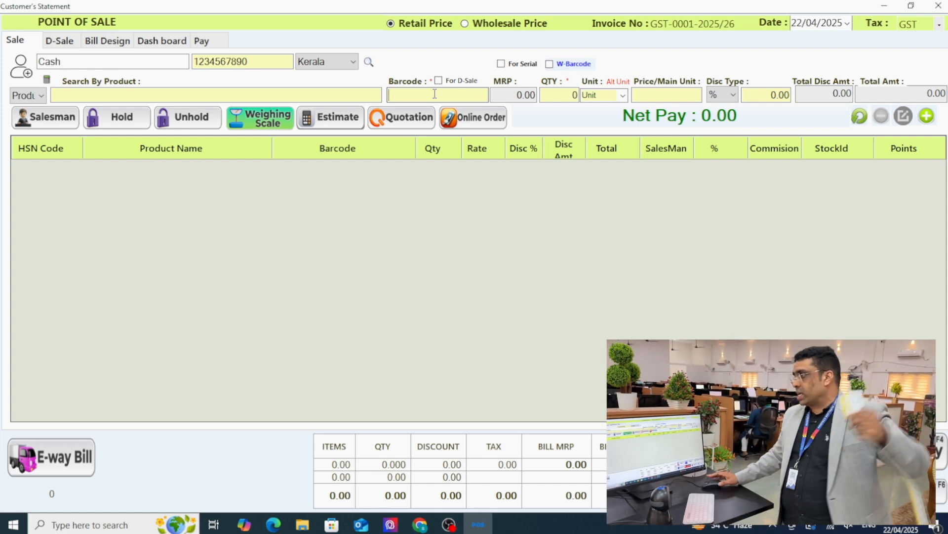
{"action": "left_click", "coordinate": [107, 40]}
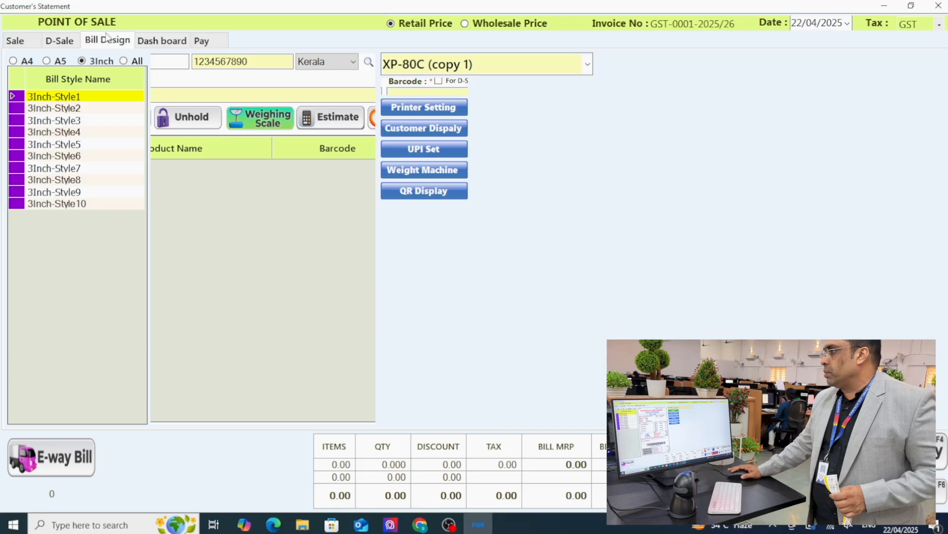
{"action": "left_click", "coordinate": [54, 96]}
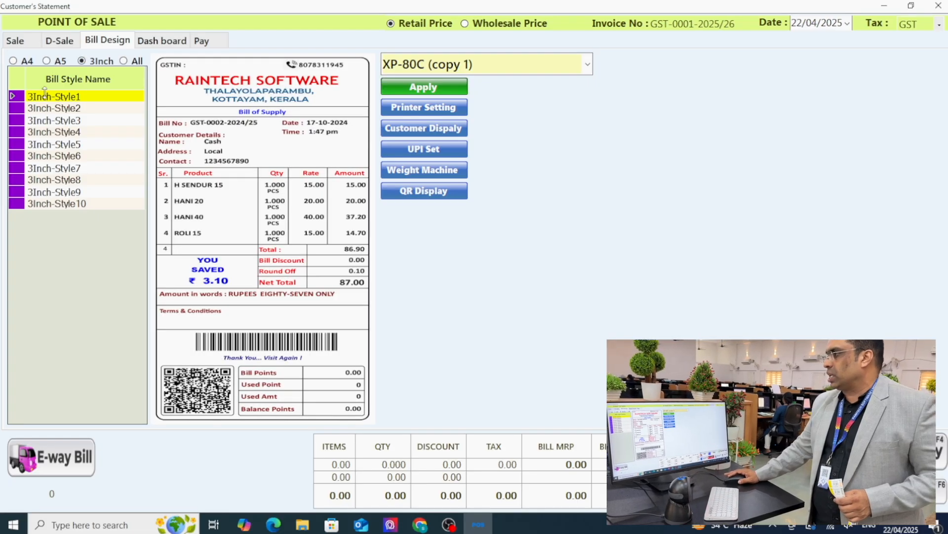
{"action": "left_click", "coordinate": [423, 86]}
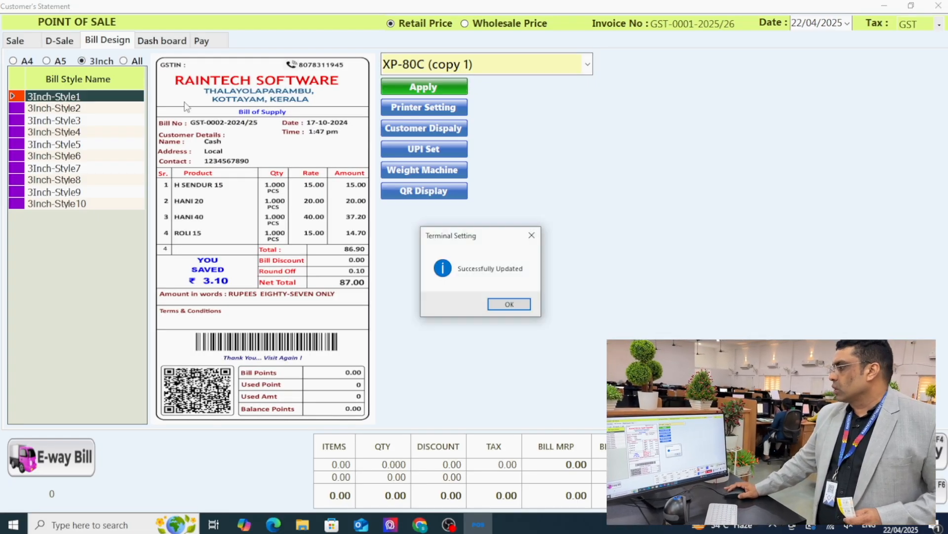
{"action": "left_click", "coordinate": [201, 41]}
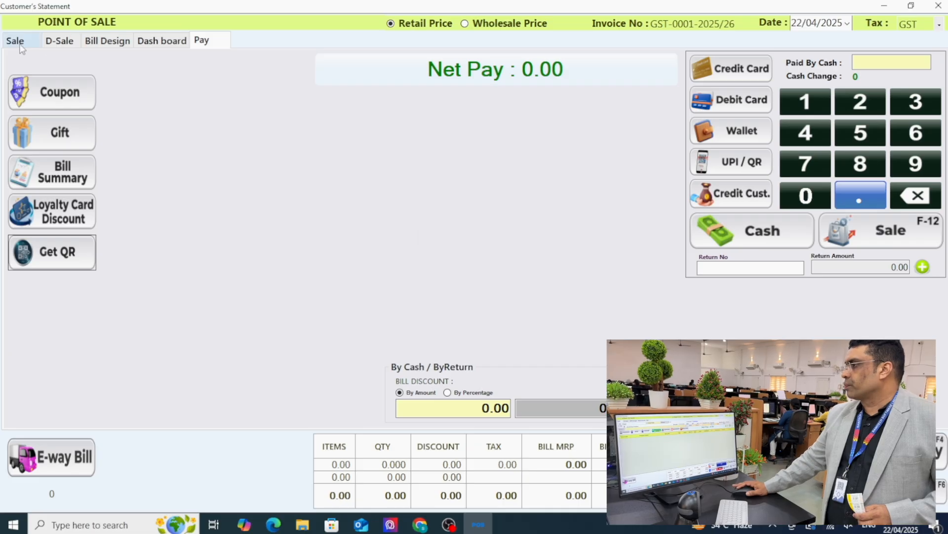
Scan barcode 106 into the sale bill and choose the pomegranate juice price row.
{"action": "left_click", "coordinate": [14, 40]}
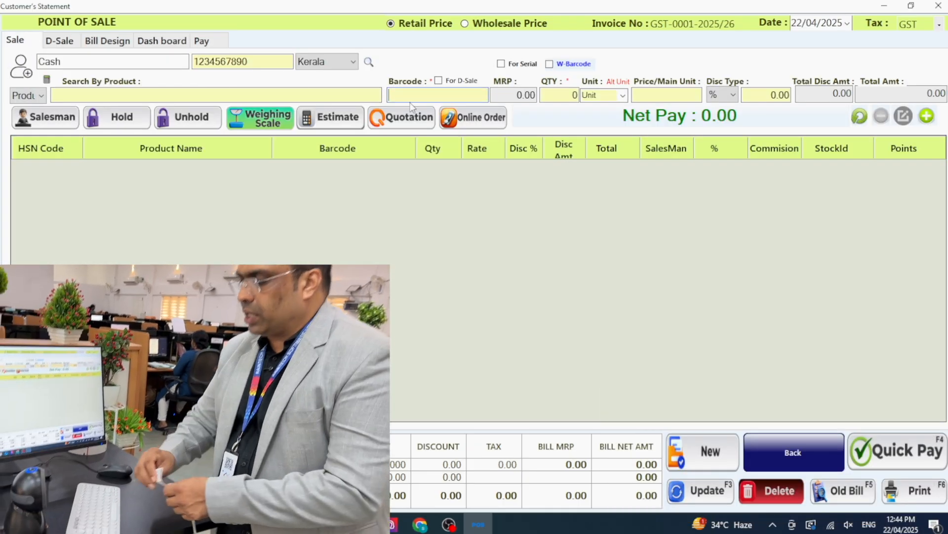
{"action": "type", "text": "106"}
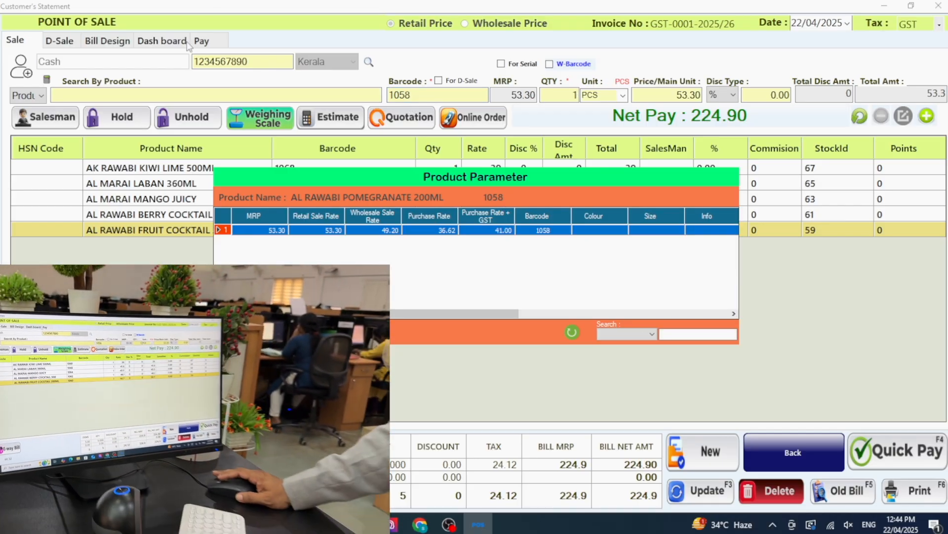
{"action": "left_click", "coordinate": [201, 40]}
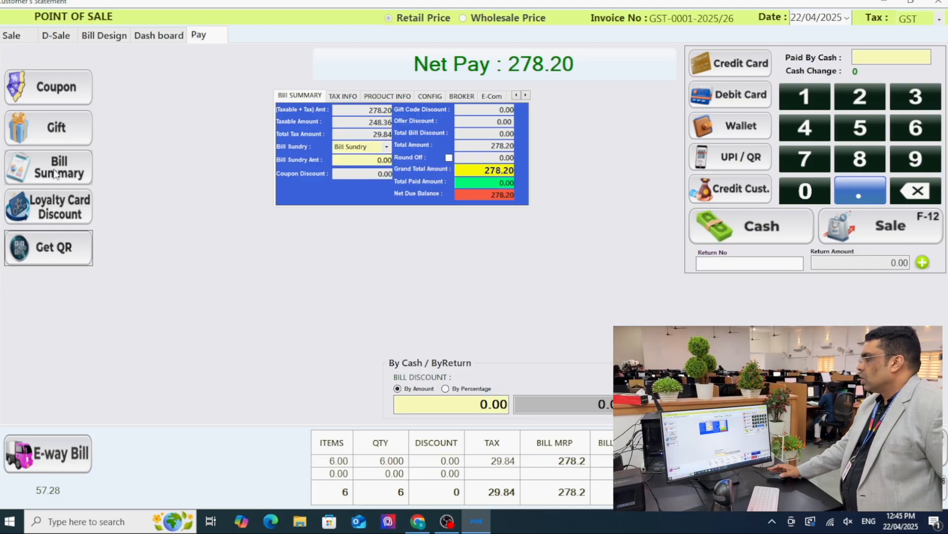
Review the bill's payment details on the Config and Broker tabs at 278.20 net.
{"action": "left_click", "coordinate": [429, 95]}
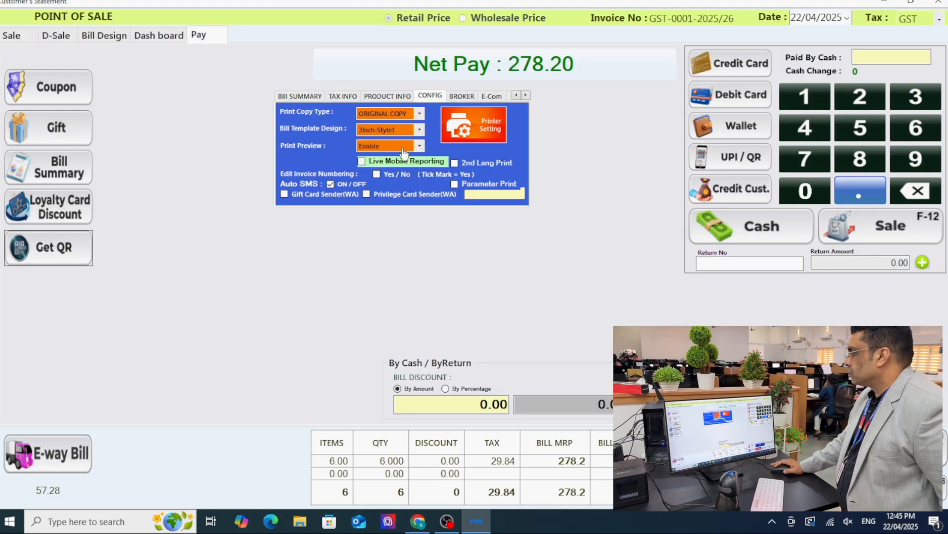
{"action": "left_click", "coordinate": [461, 95]}
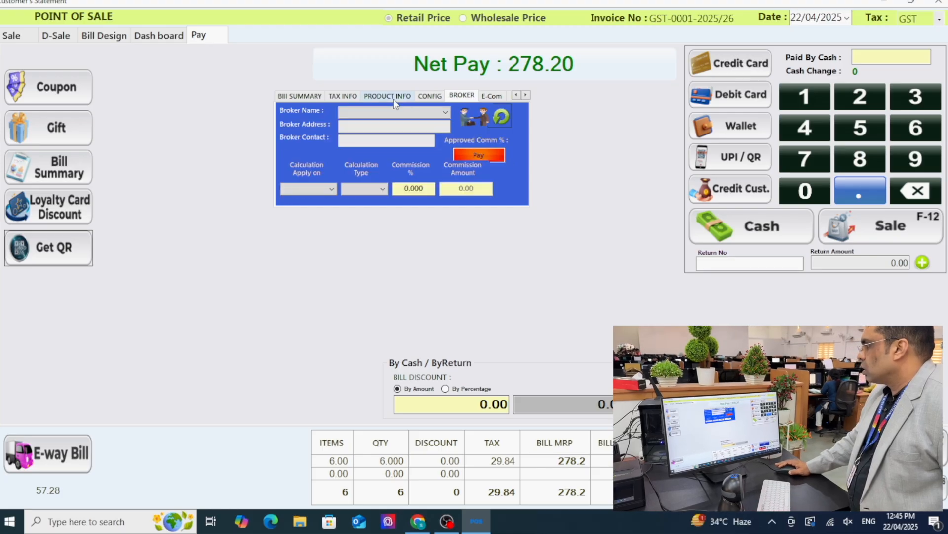
{"action": "left_click", "coordinate": [387, 95]}
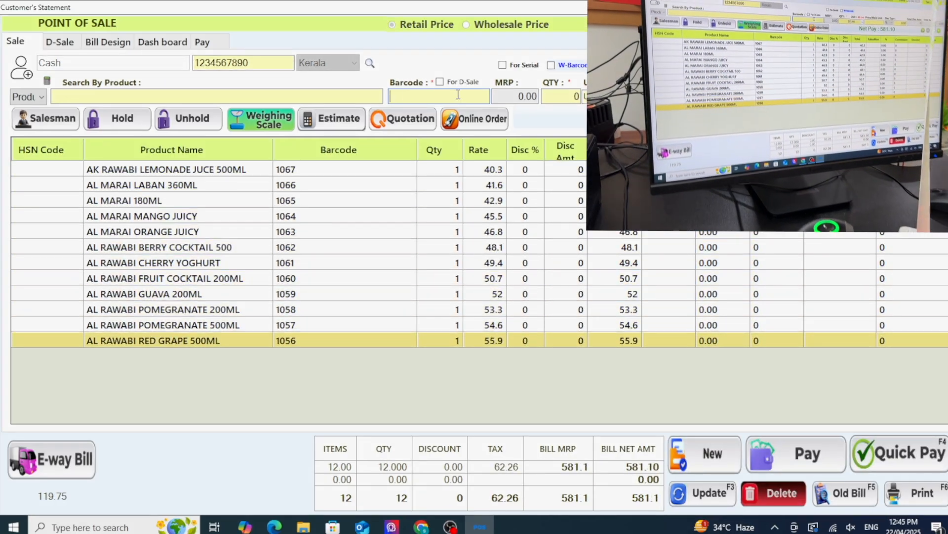
Scan barcode 10 into the sale bill, reaching 23 items and 1324.70 net.
{"action": "type", "text": "10"}
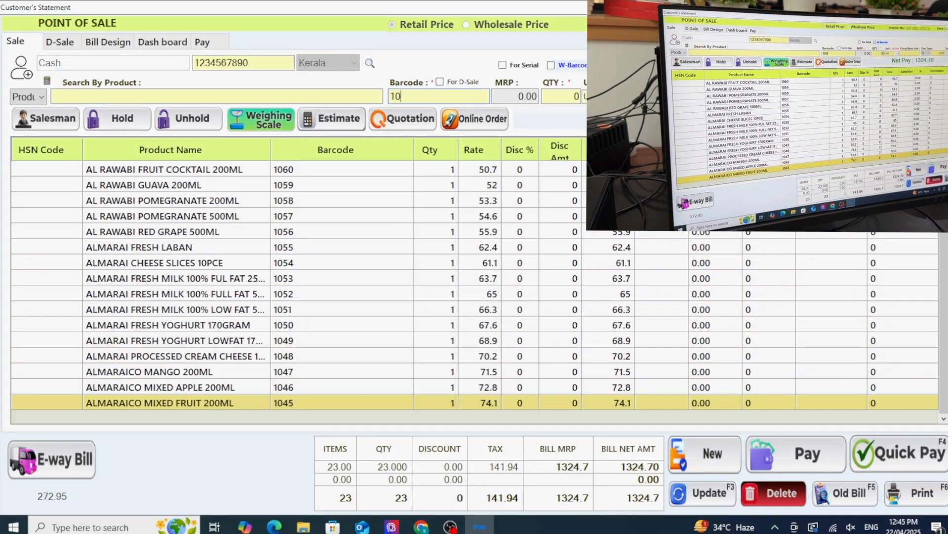